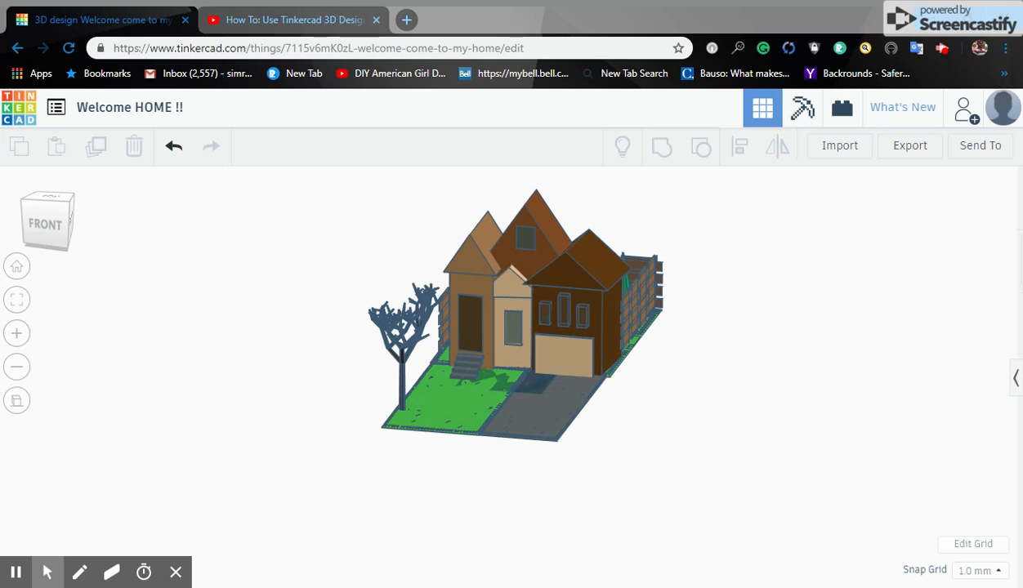
mouse_move(347, 428)
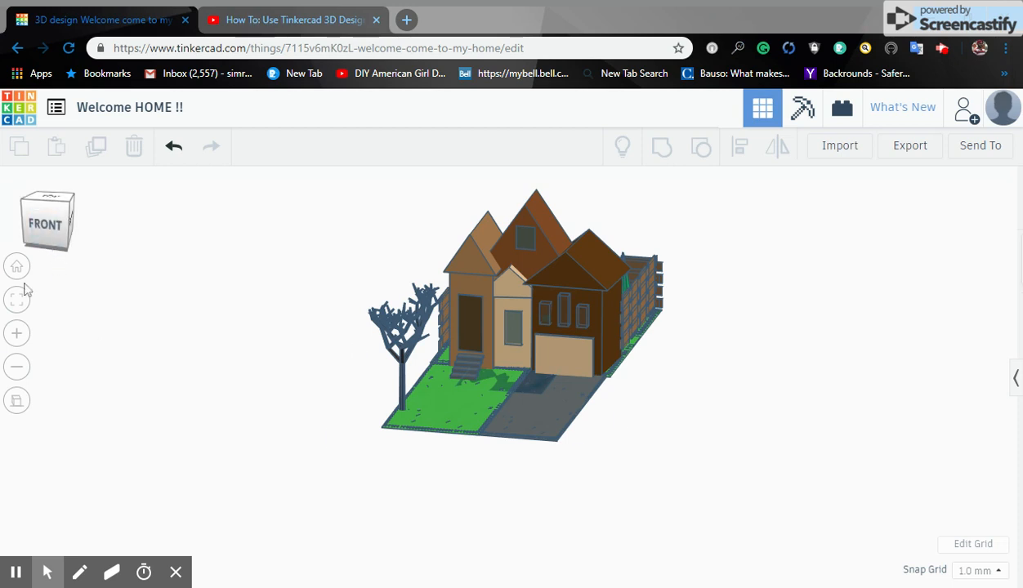
Step: Reset to the home view, then snap the camera to the front view of the house
left_click(17, 334)
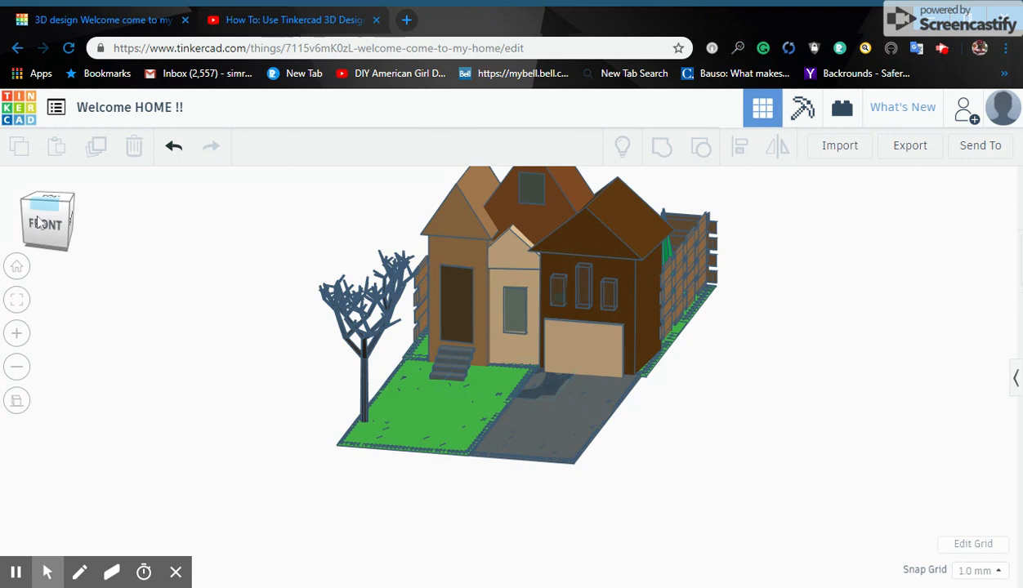
left_click(46, 222)
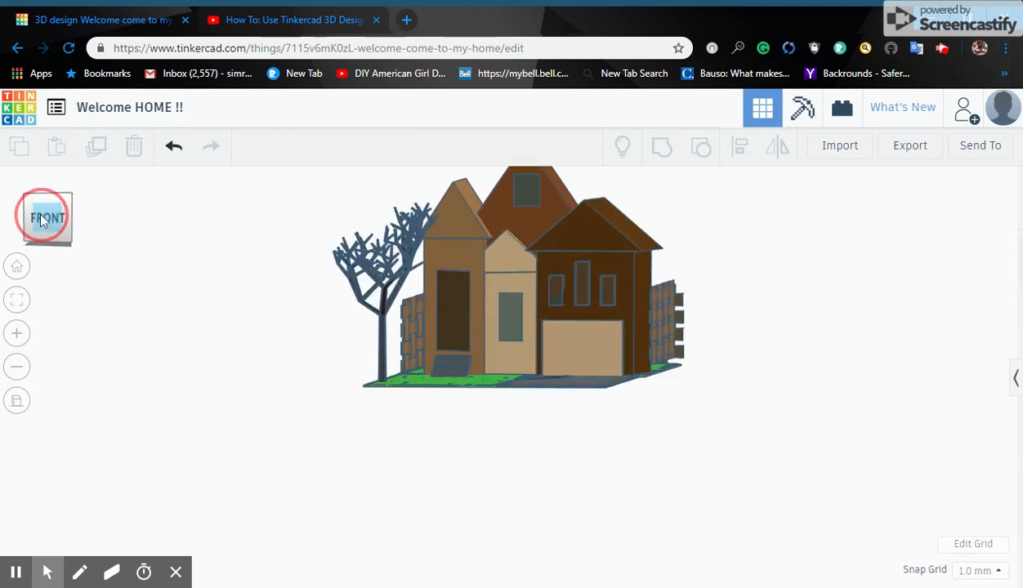
left_click(46, 219)
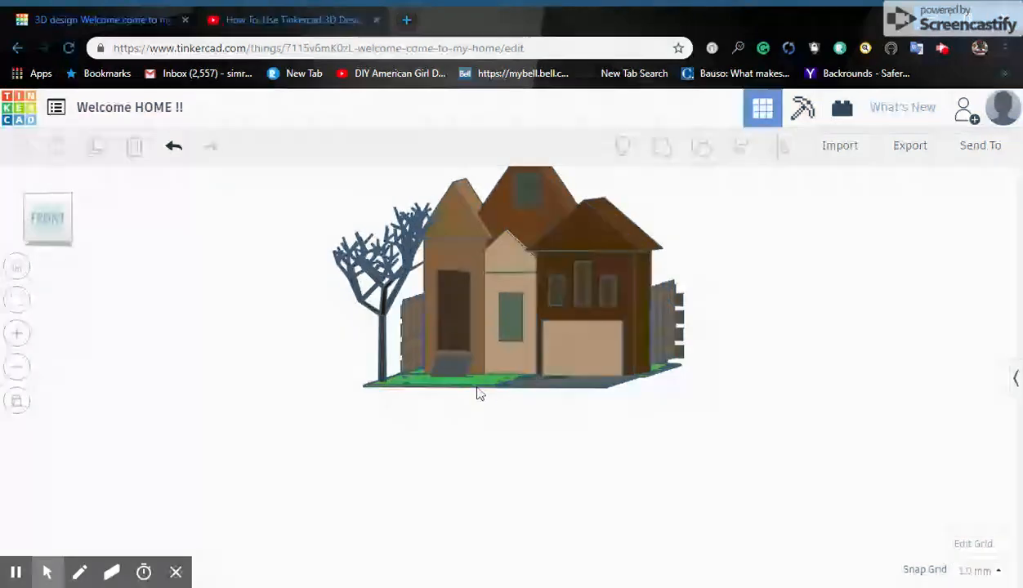
left_click(48, 219)
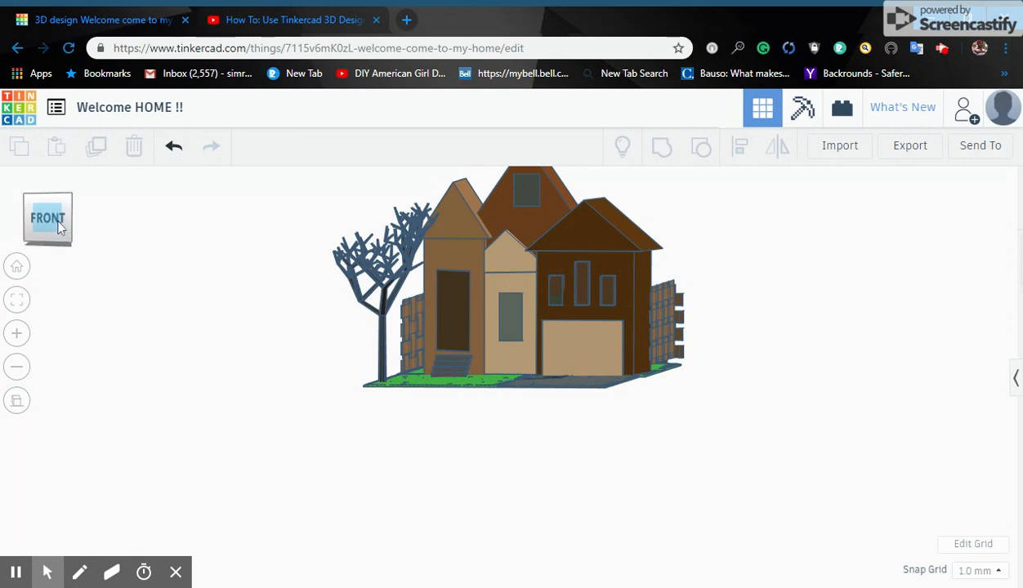
Step: Orbit the model to an angled front-right view showing the lawn, walkway and driveway
left_click_drag(523, 278, 498, 400)
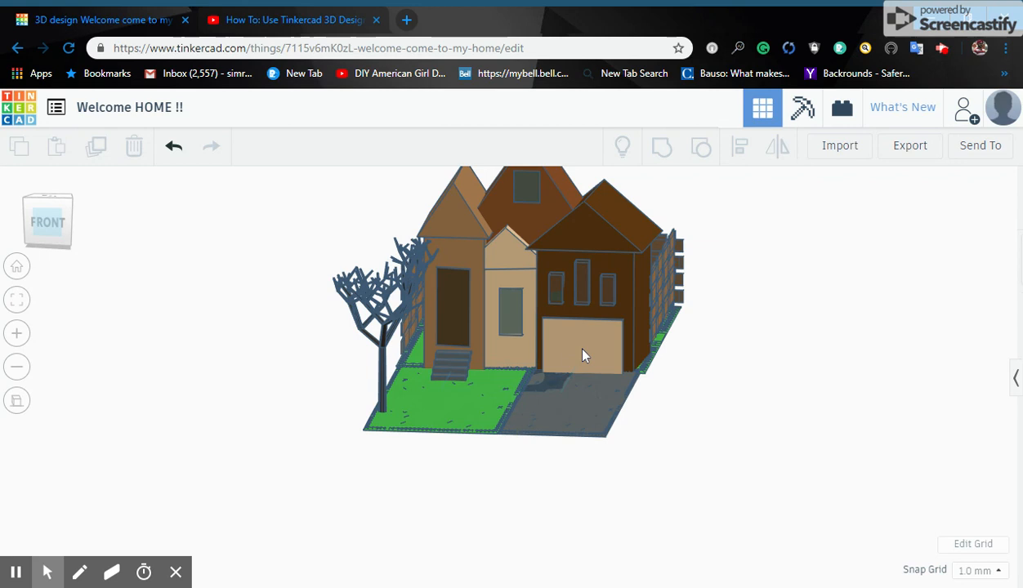
mouse_move(538, 320)
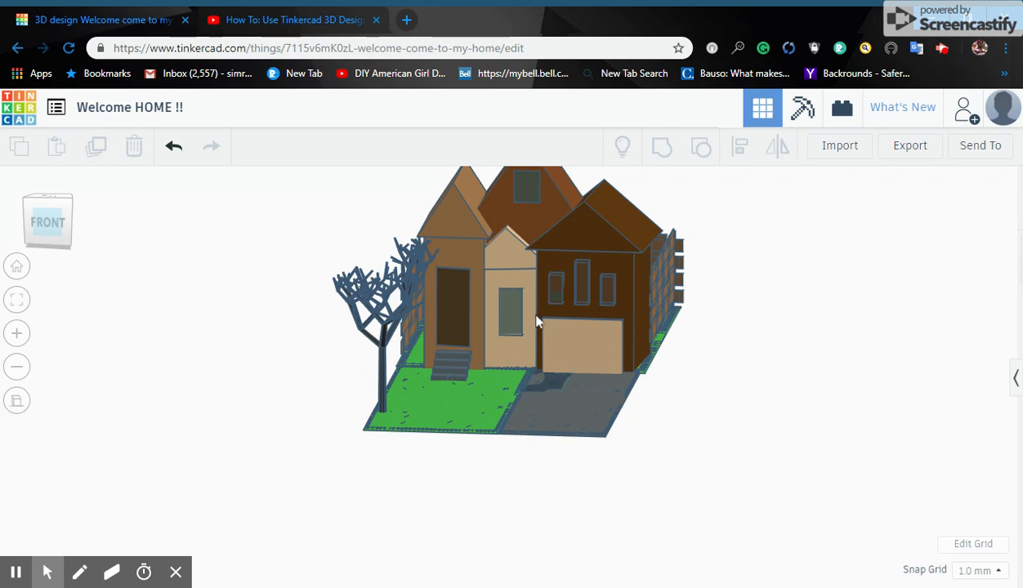
mouse_move(537, 397)
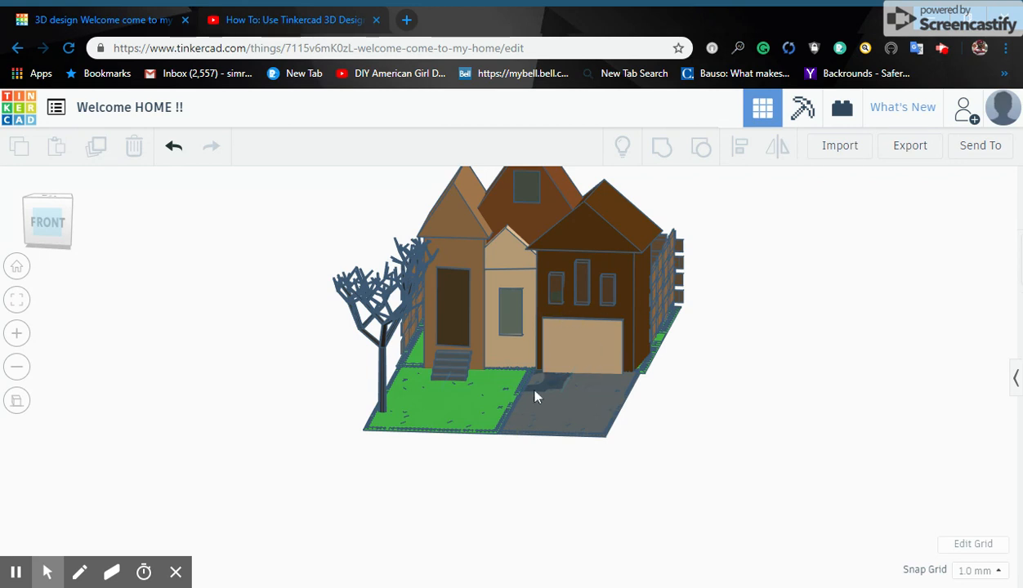
mouse_move(516, 391)
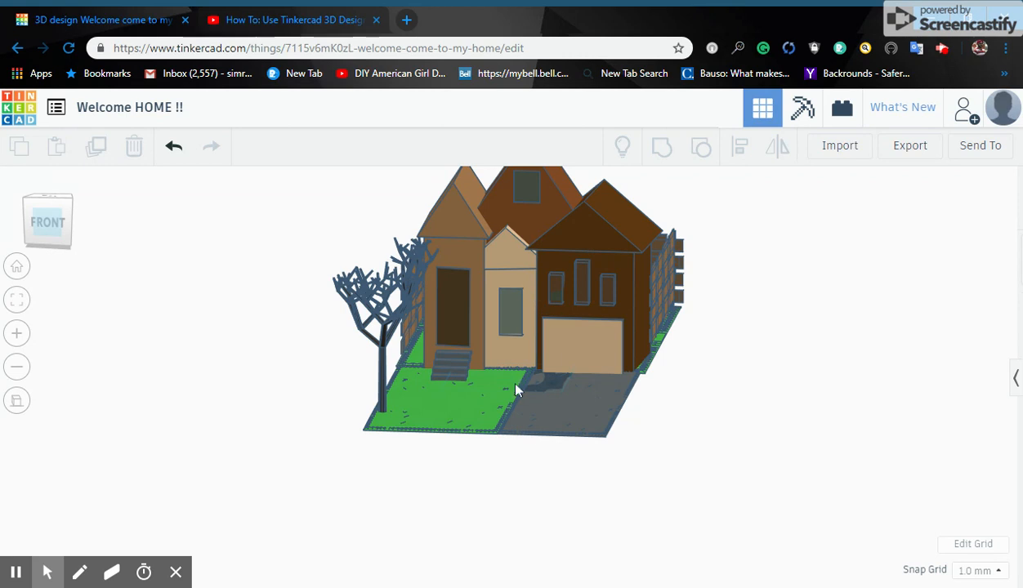
mouse_move(565, 320)
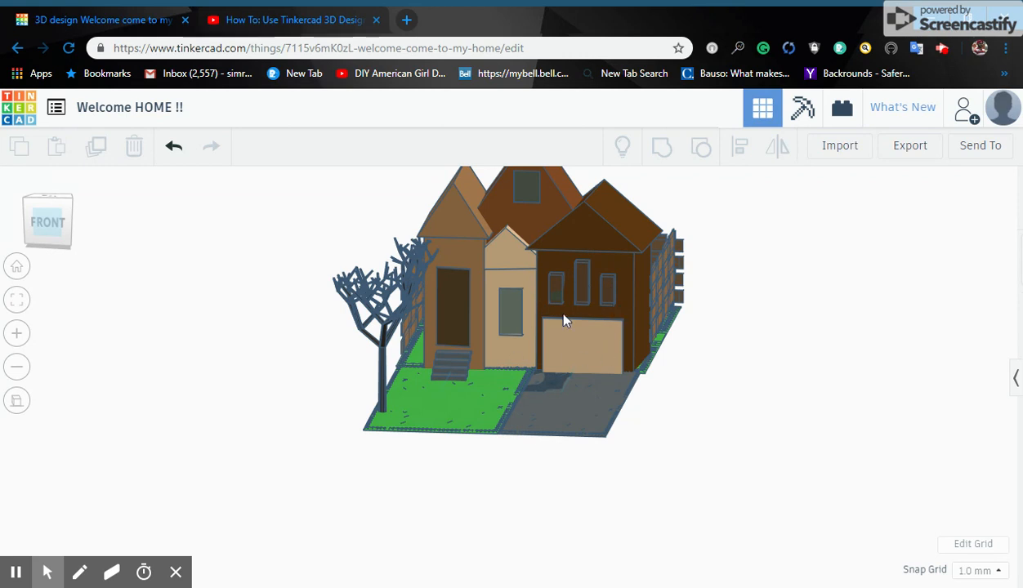
mouse_move(700, 295)
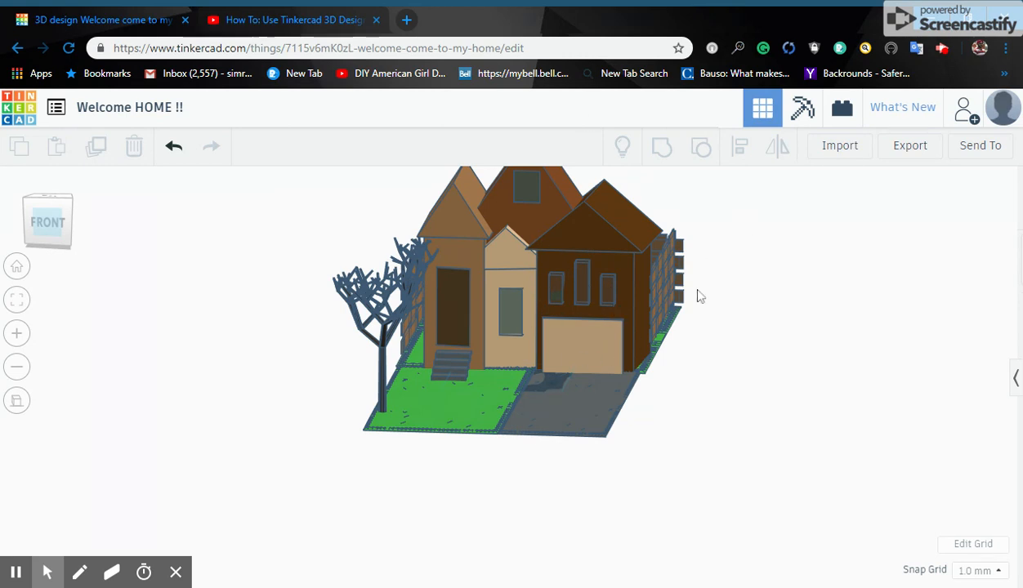
mouse_move(127, 271)
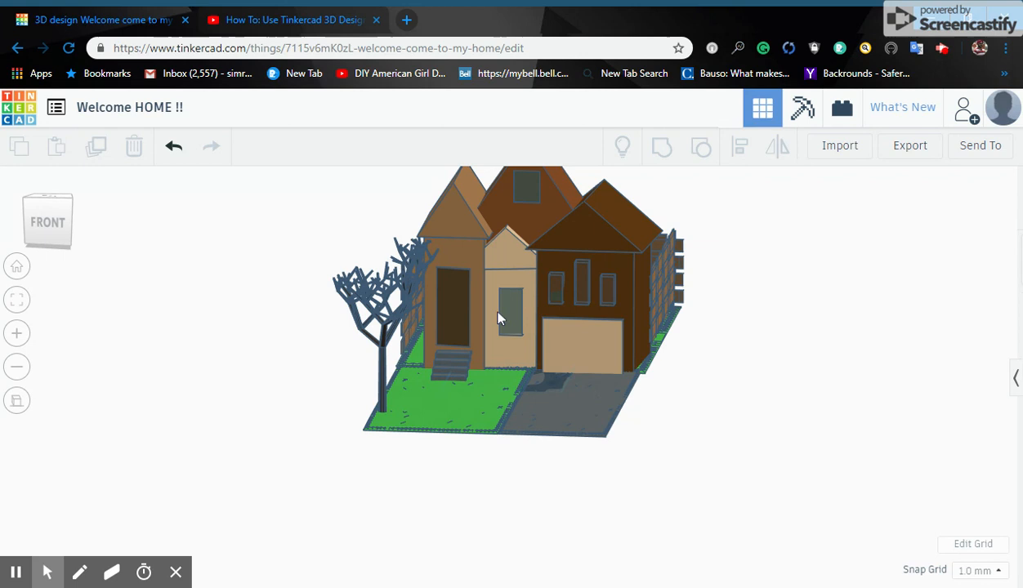
mouse_move(578, 337)
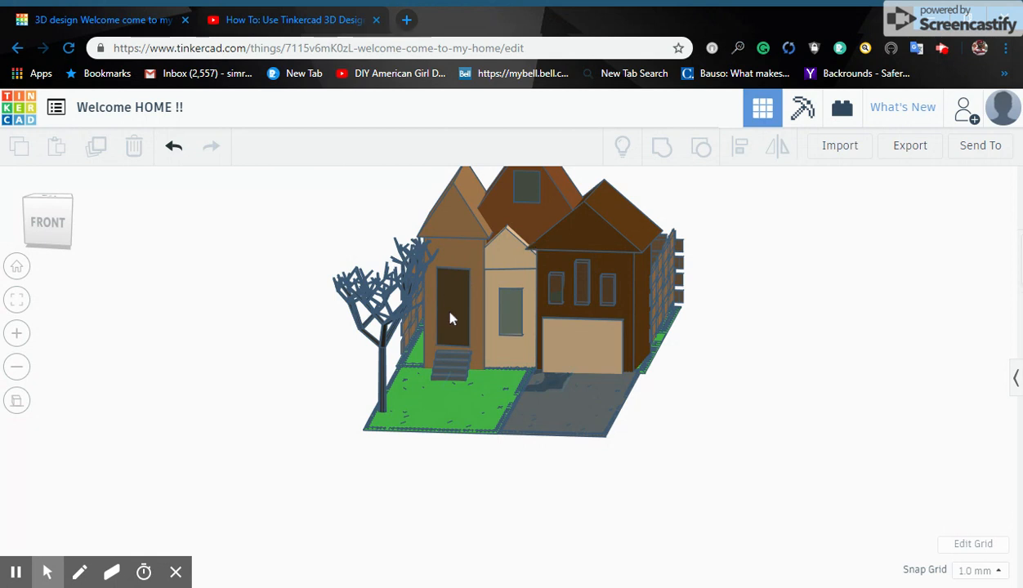
mouse_move(464, 301)
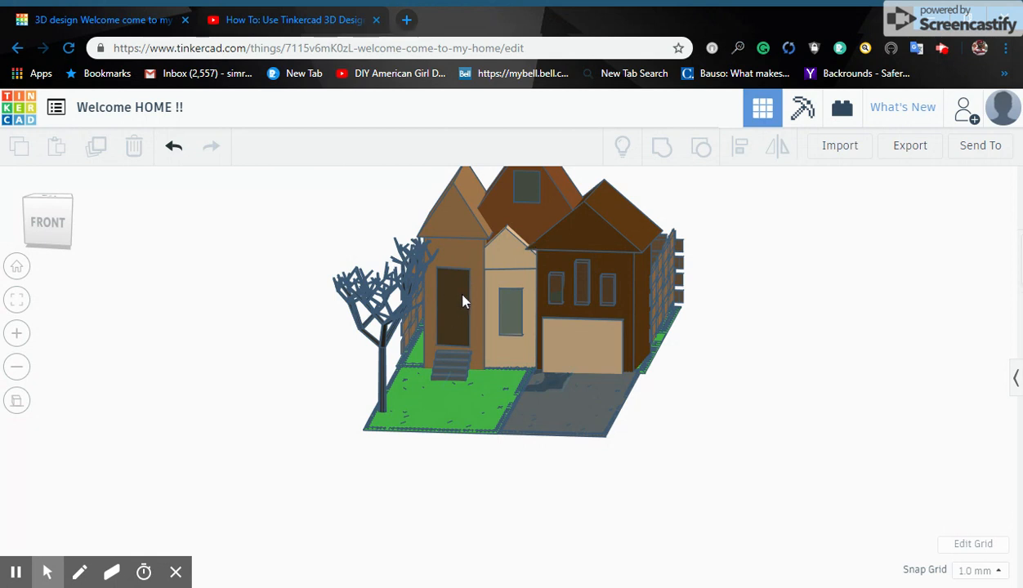
mouse_move(461, 358)
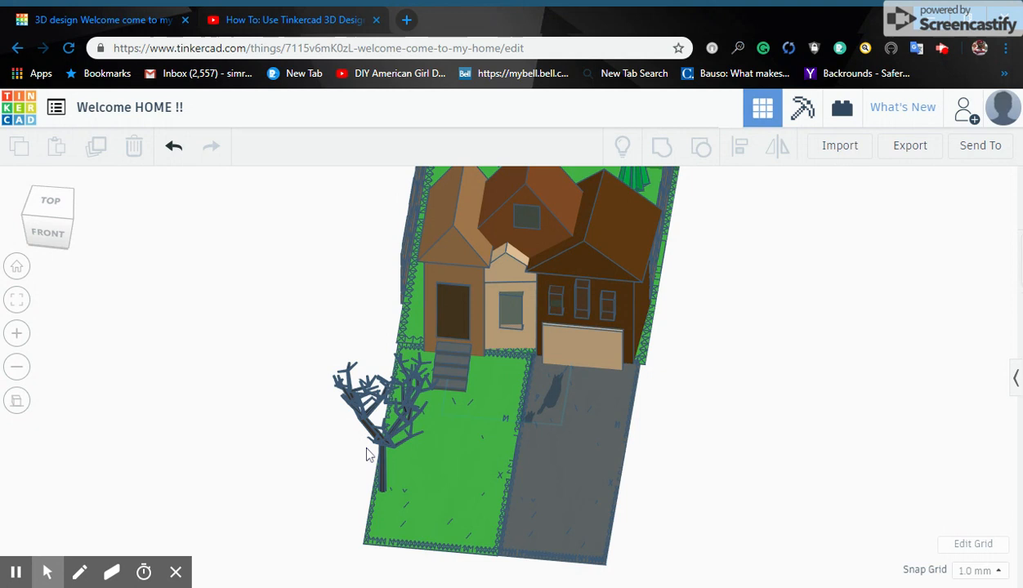
mouse_move(445, 401)
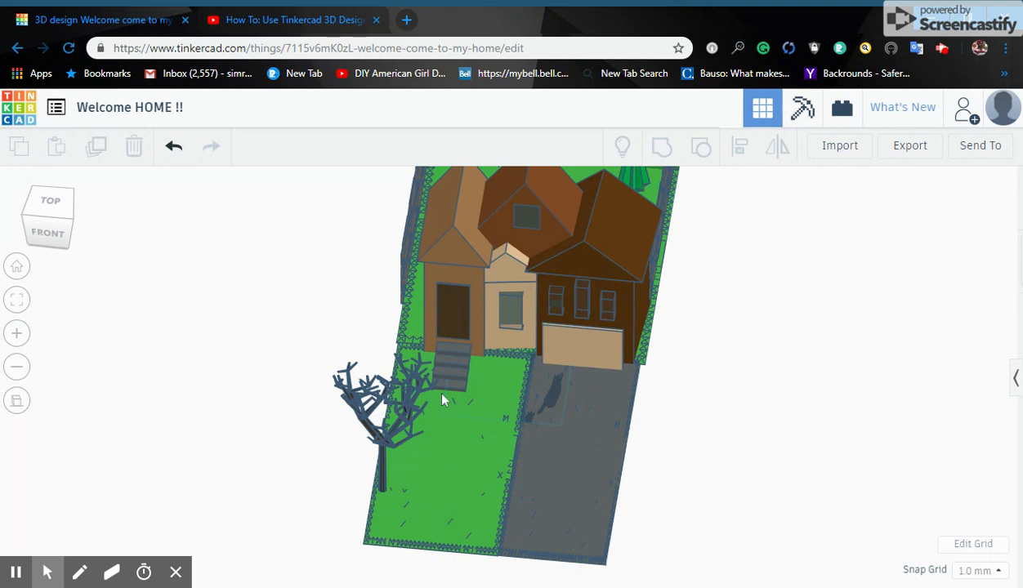
mouse_move(568, 255)
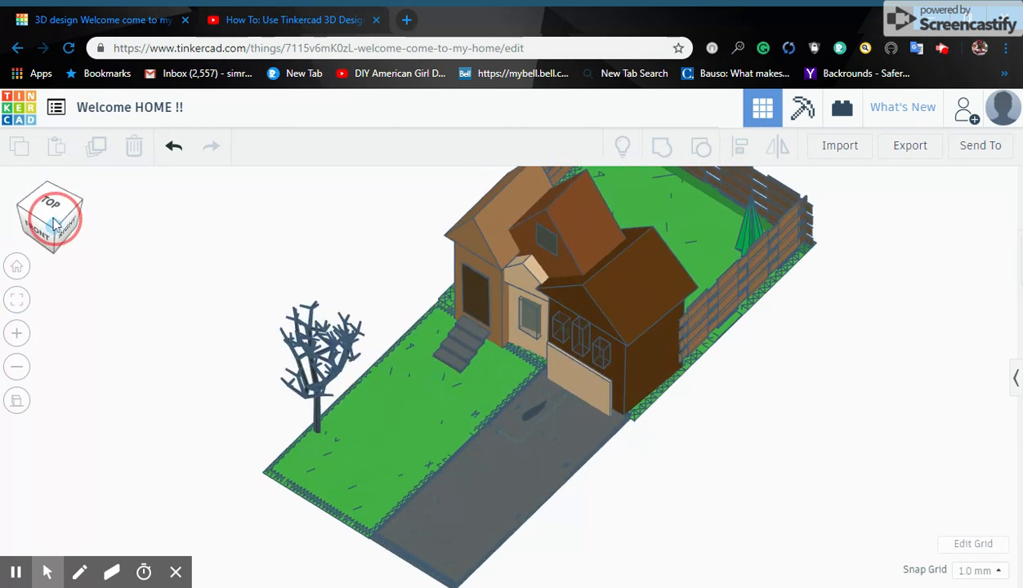
Step: Switch to the top view to look straight down on the whole property
left_click(49, 203)
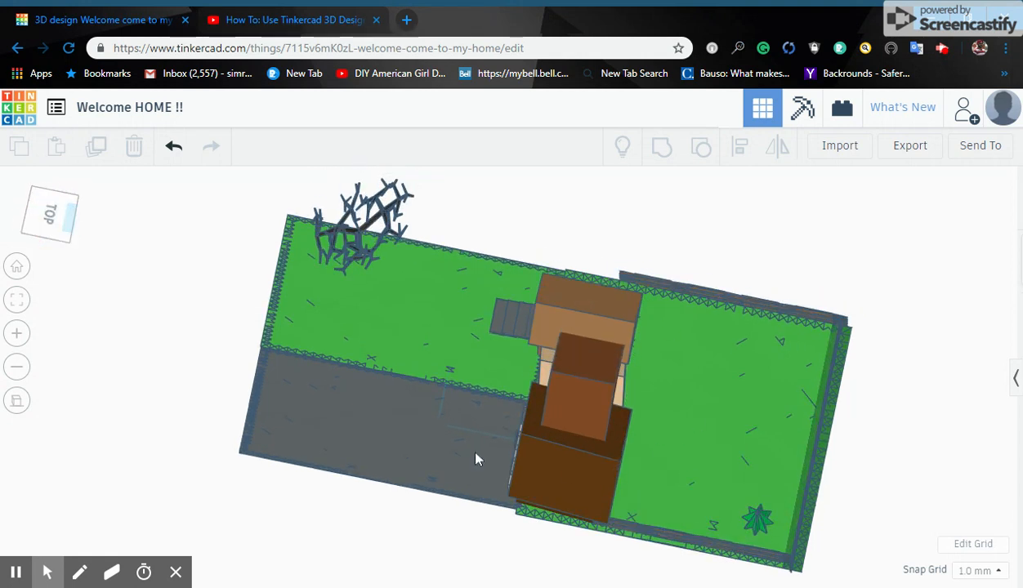
mouse_move(162, 241)
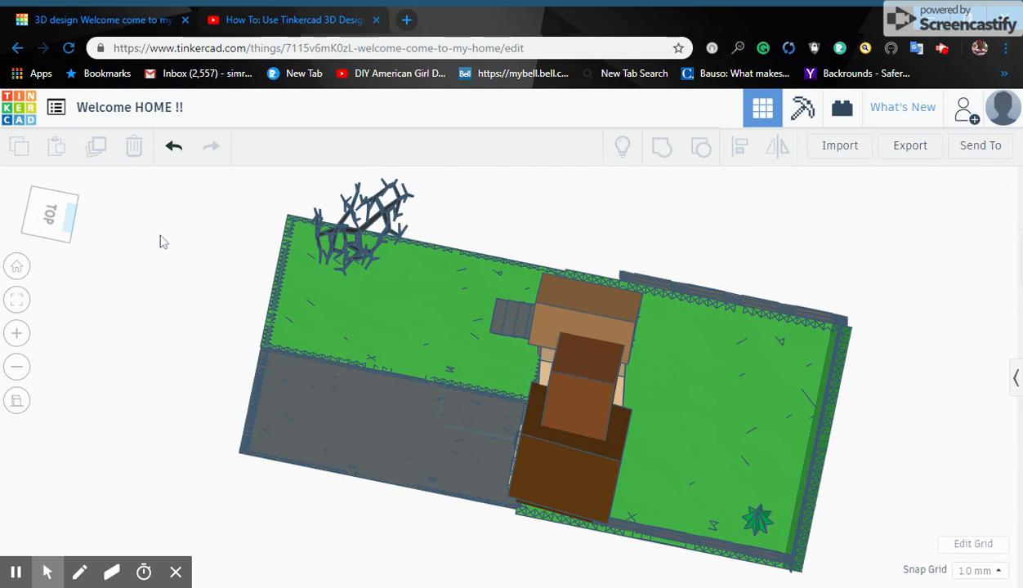